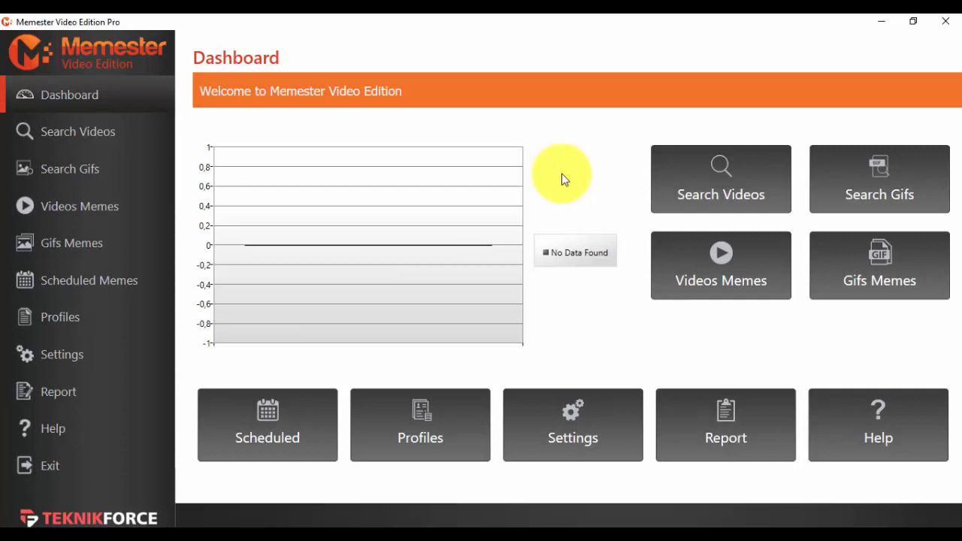
mouse_move(135, 64)
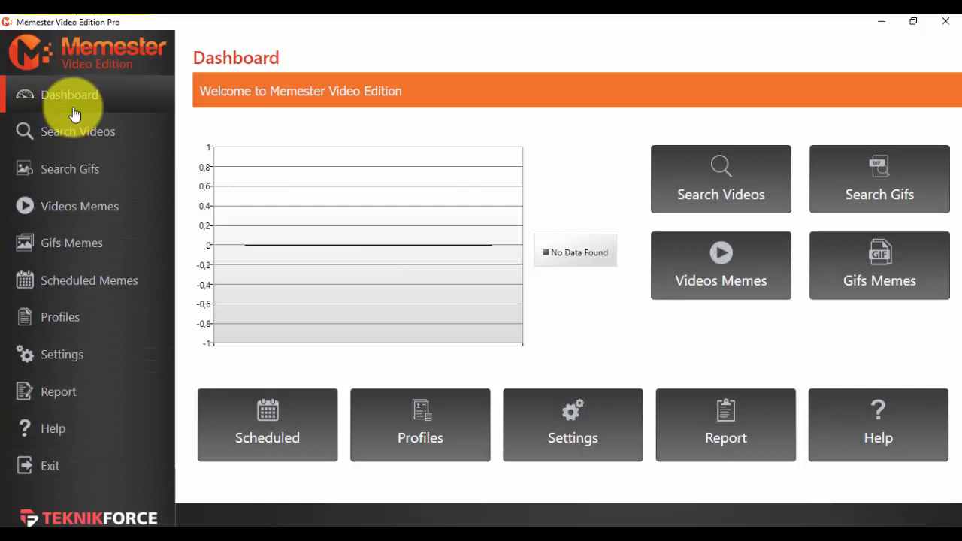
mouse_move(153, 227)
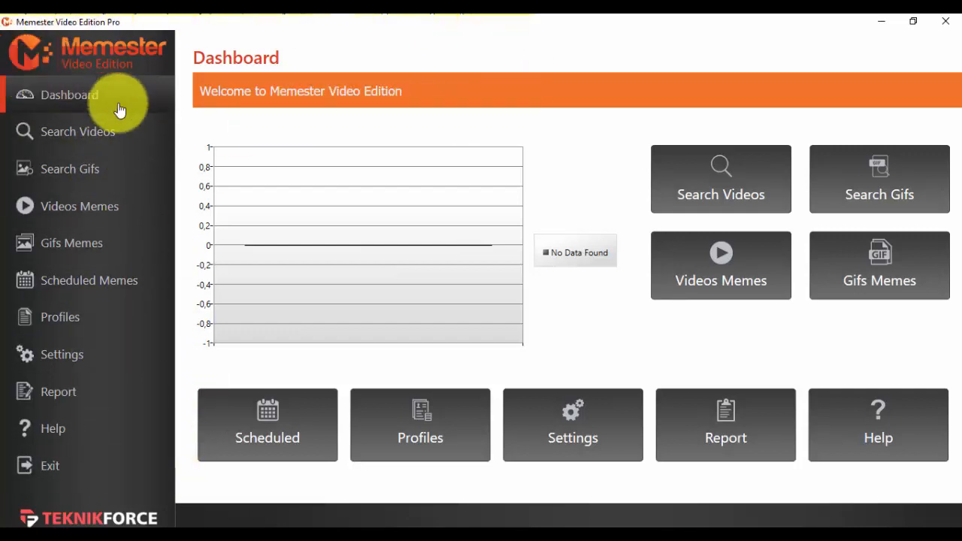
mouse_move(592, 440)
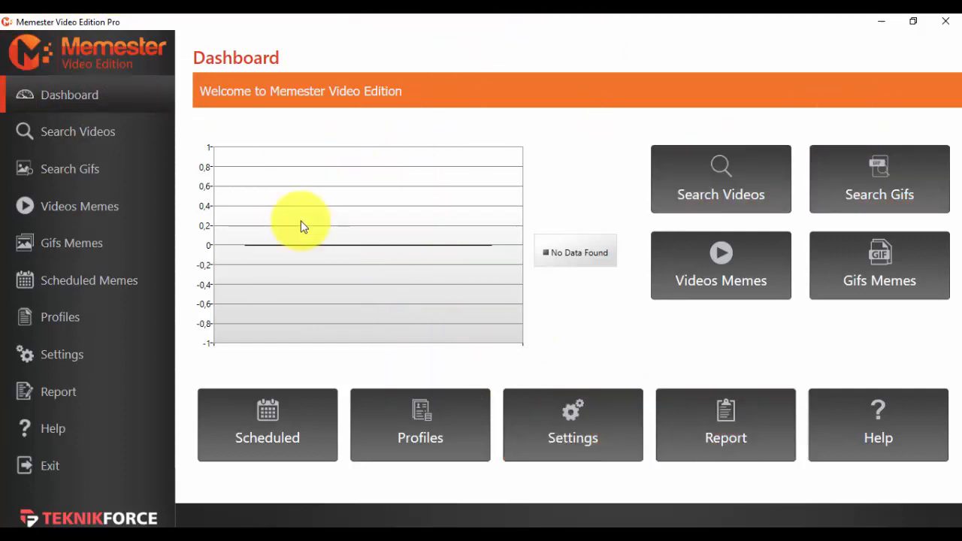
mouse_move(577, 357)
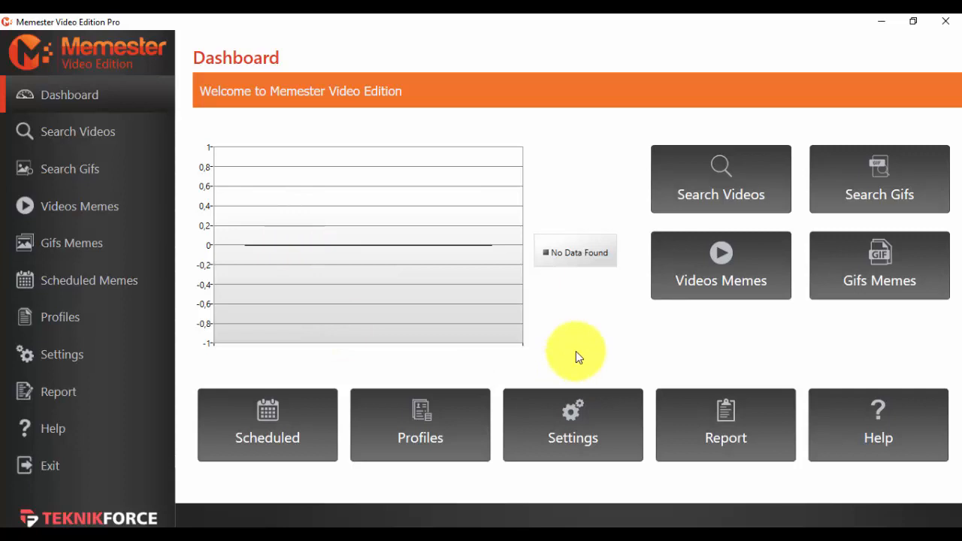
mouse_move(496, 177)
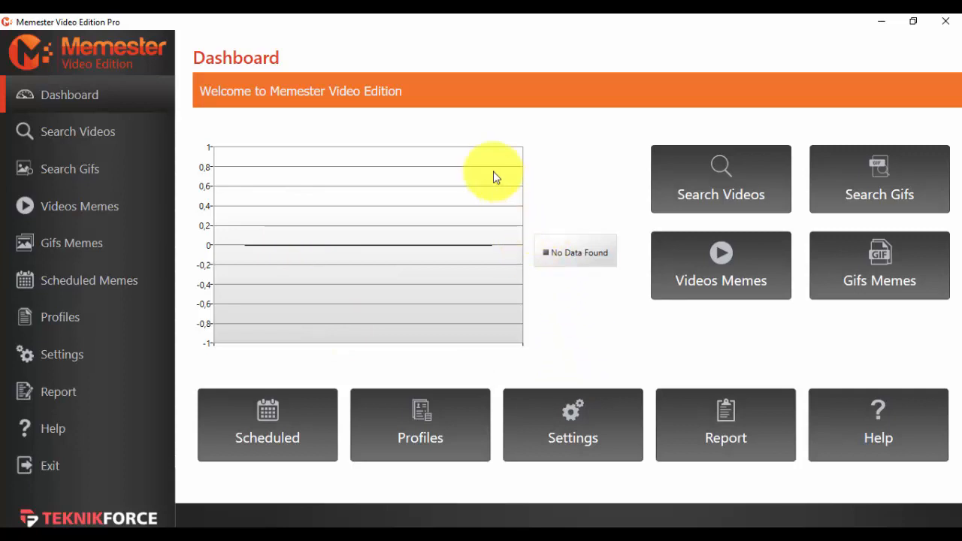
mouse_move(522, 229)
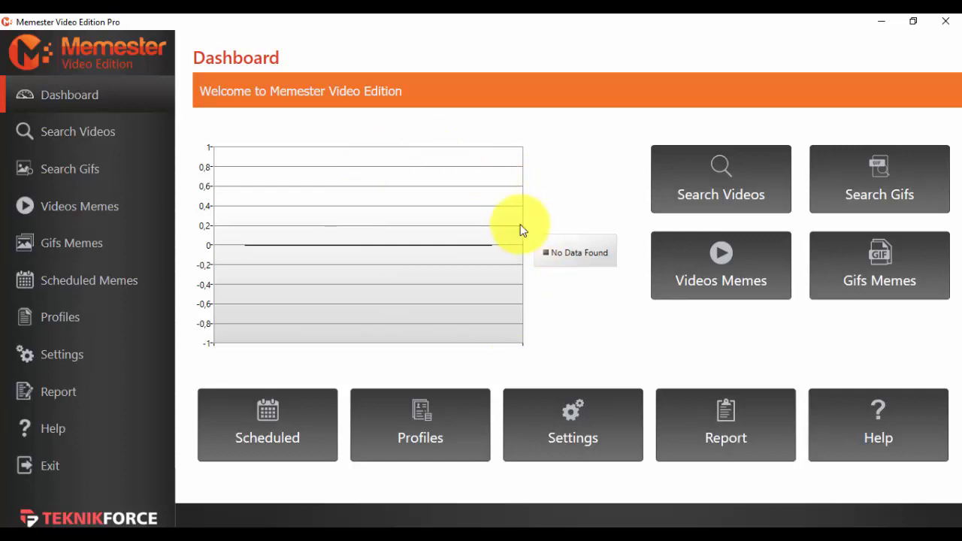
mouse_move(586, 193)
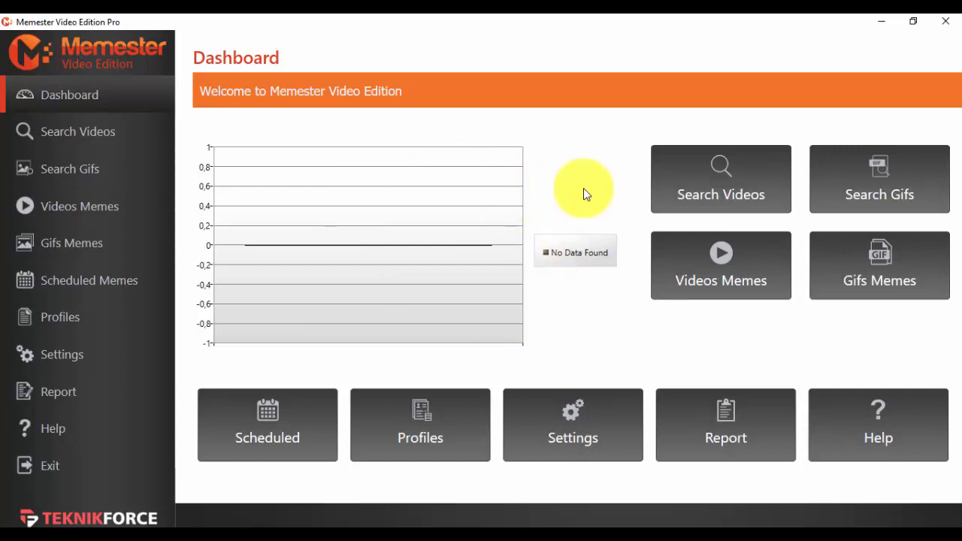
mouse_move(609, 189)
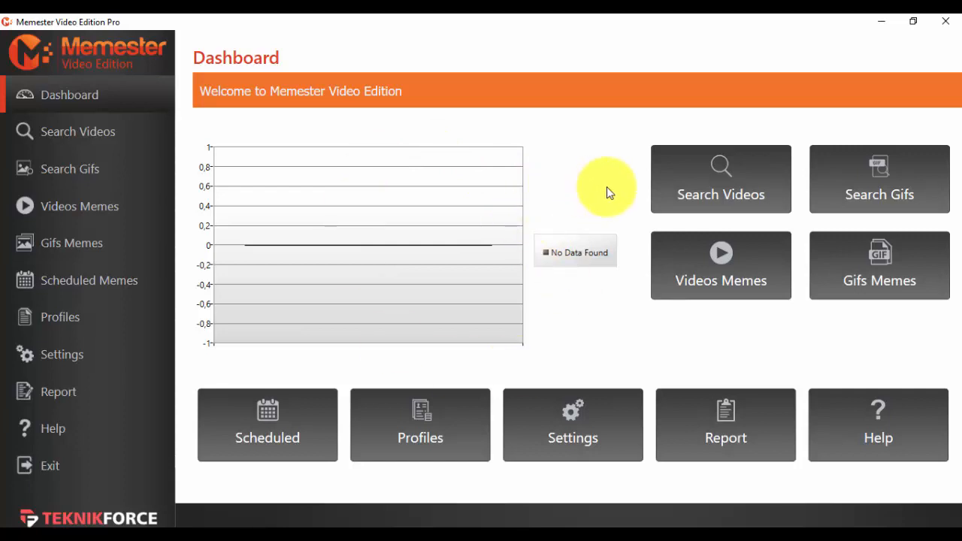
mouse_move(575, 192)
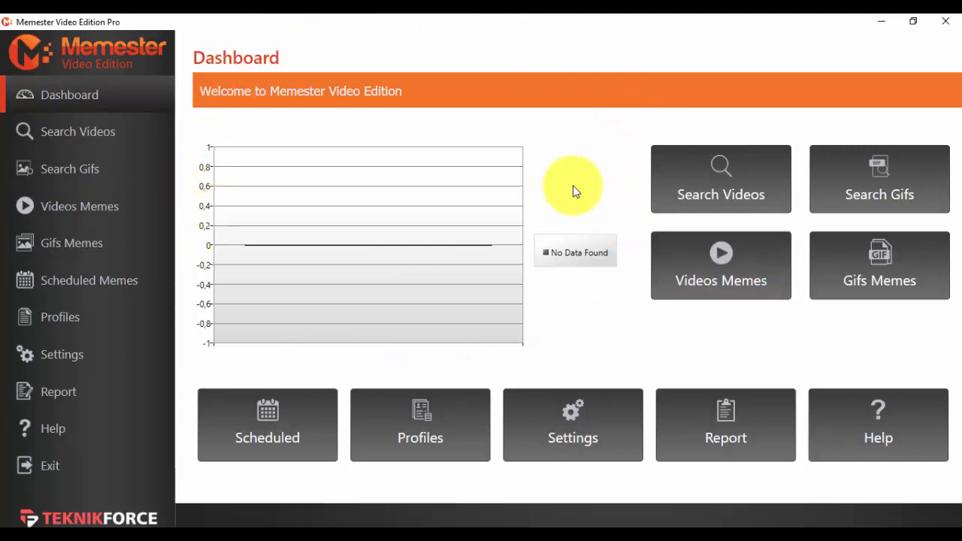
mouse_move(614, 185)
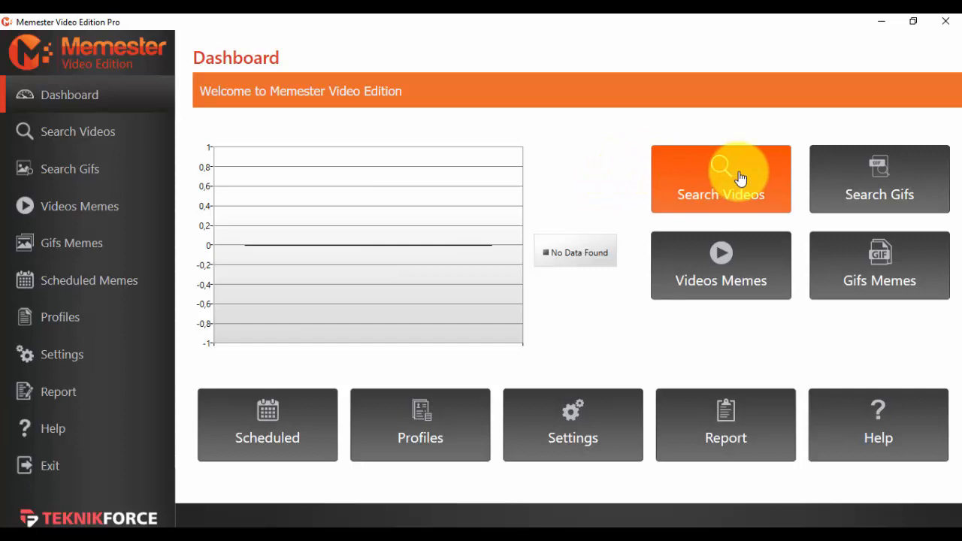
mouse_move(867, 194)
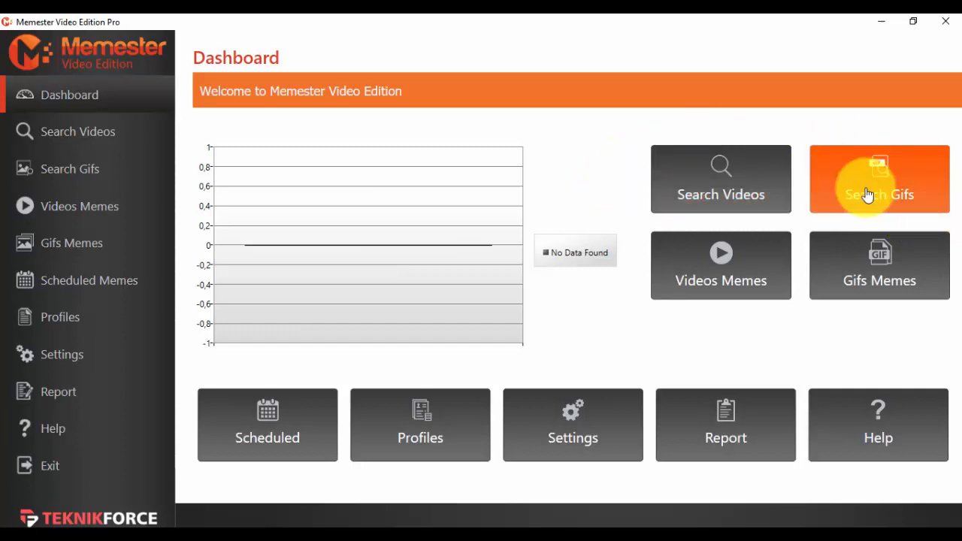
mouse_move(701, 289)
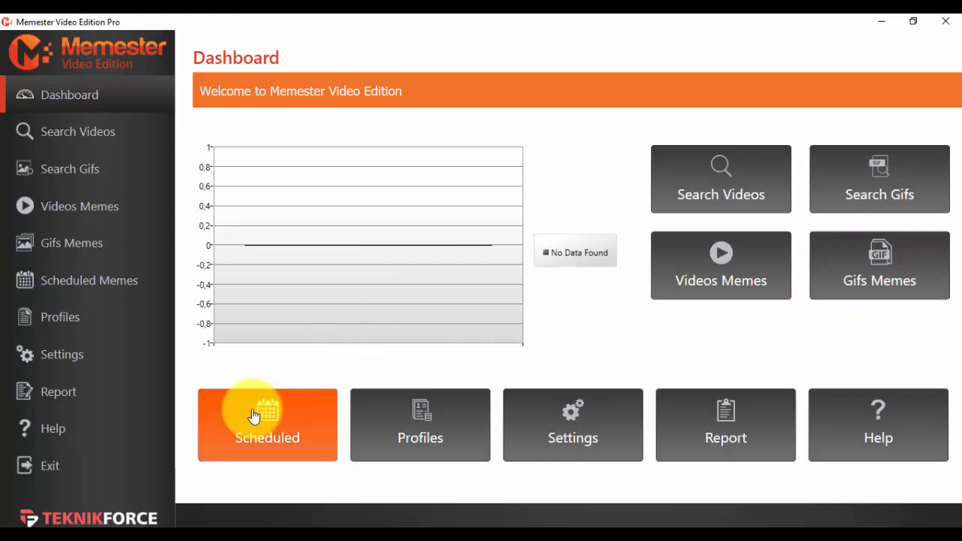
mouse_move(470, 440)
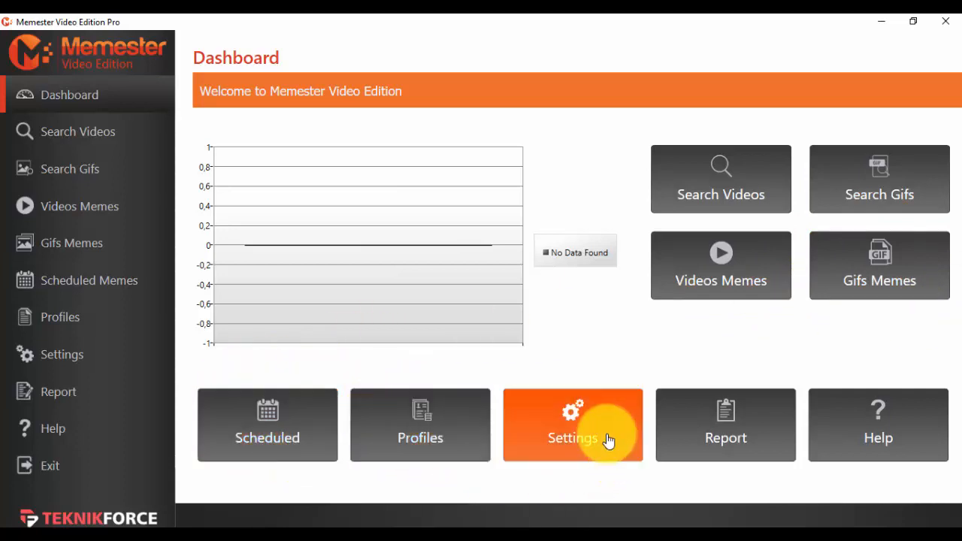
mouse_move(724, 437)
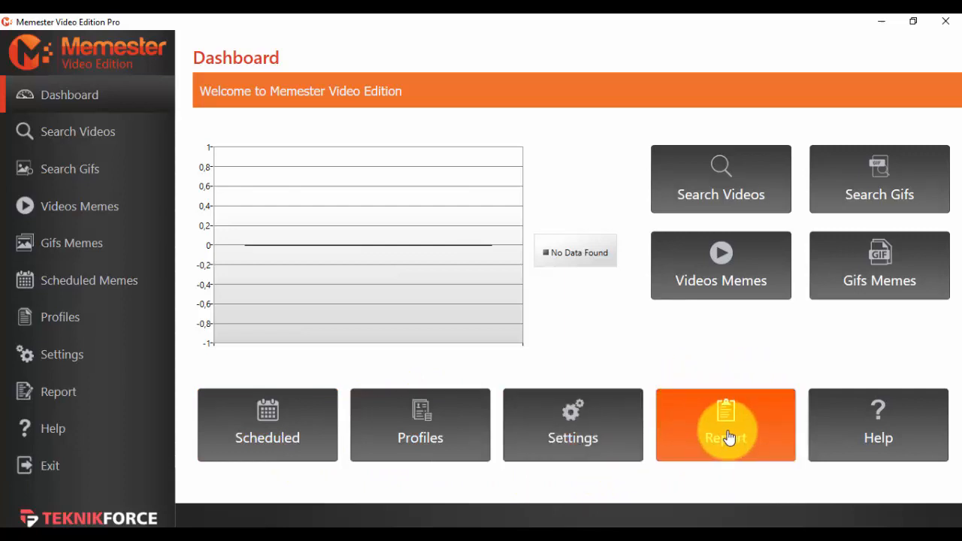
mouse_move(877, 432)
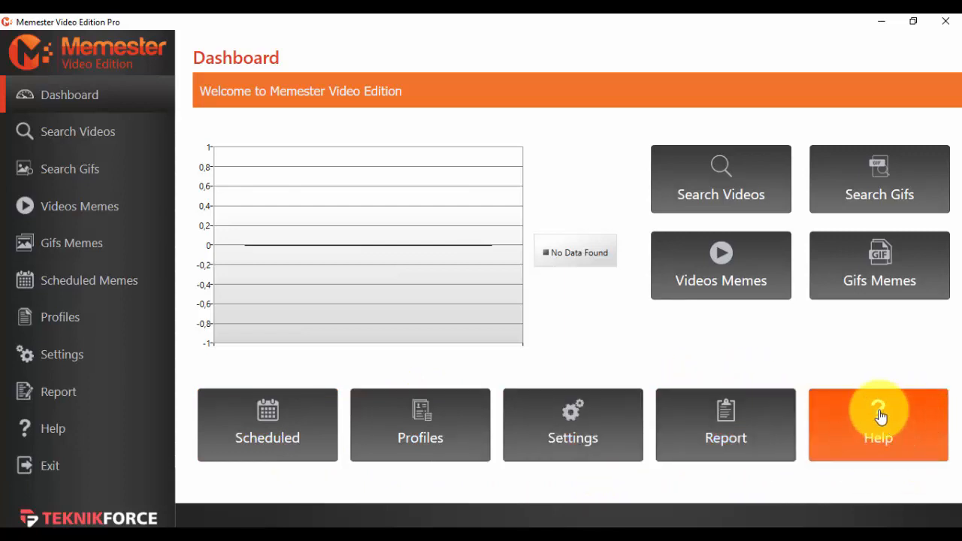